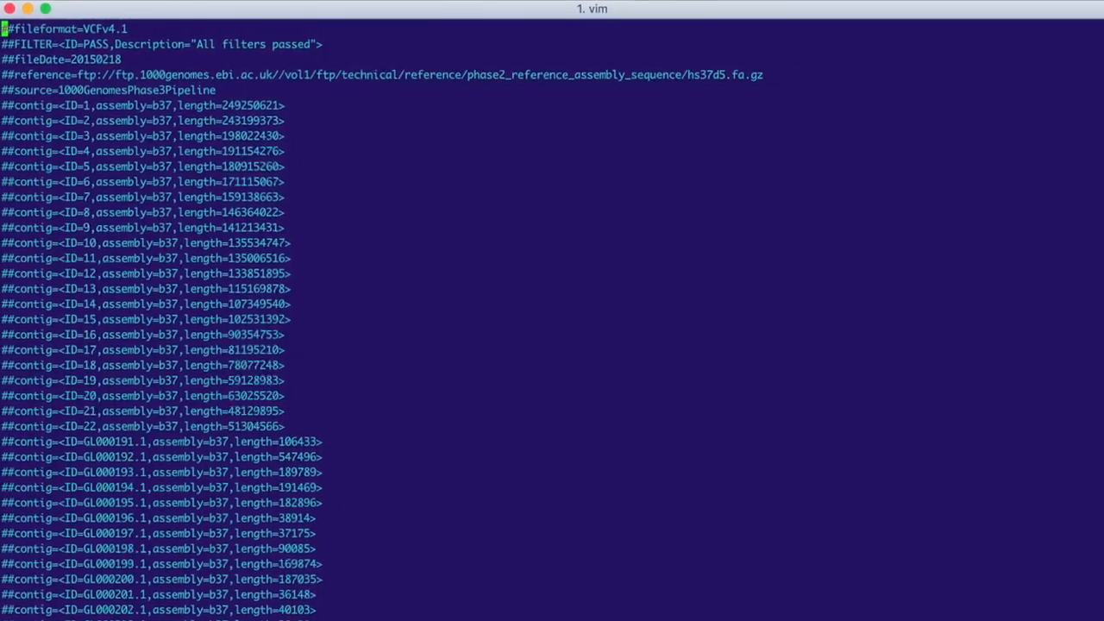
Scroll the VCF header in vim past the ##contig and ##ALT lines to the ##INFO definitions
scroll("down", 3)
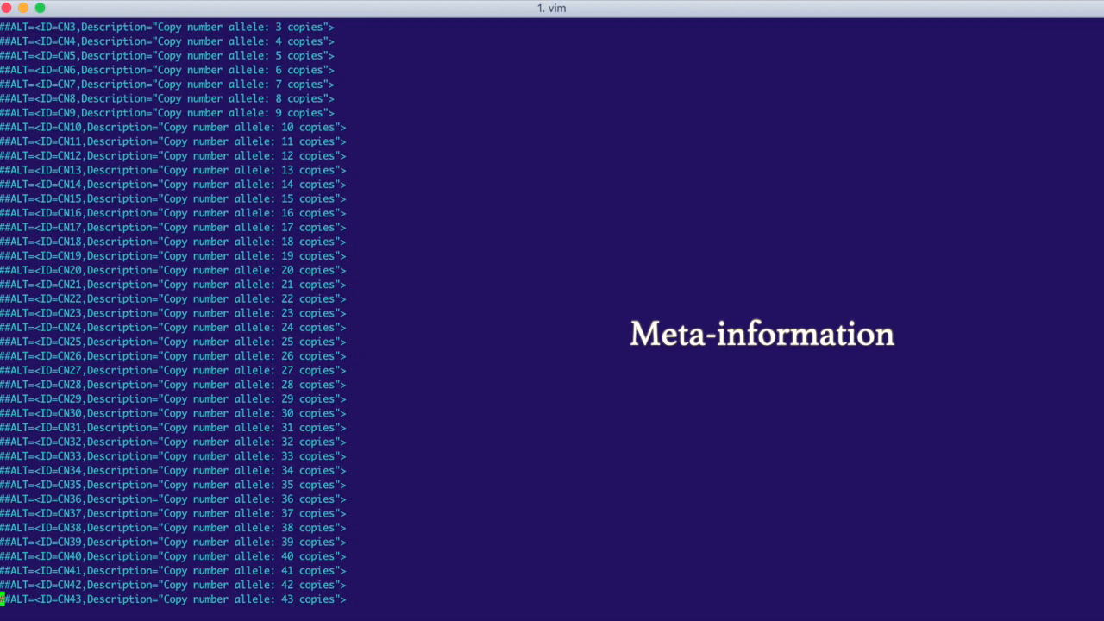
scroll("down", 3)
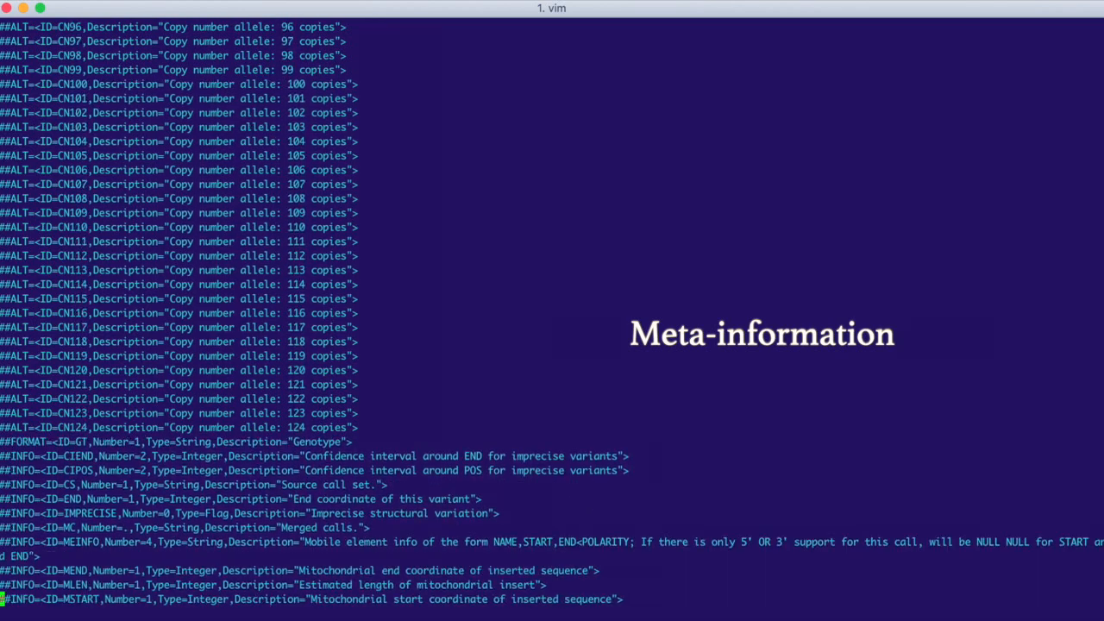
scroll("down", 3)
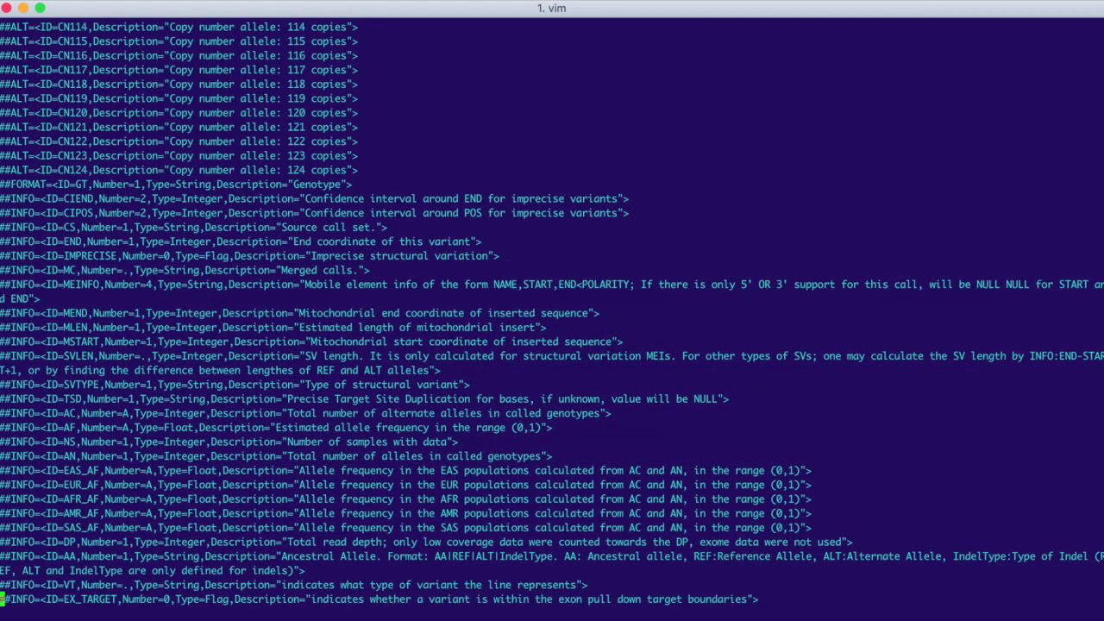
scroll("down", 3)
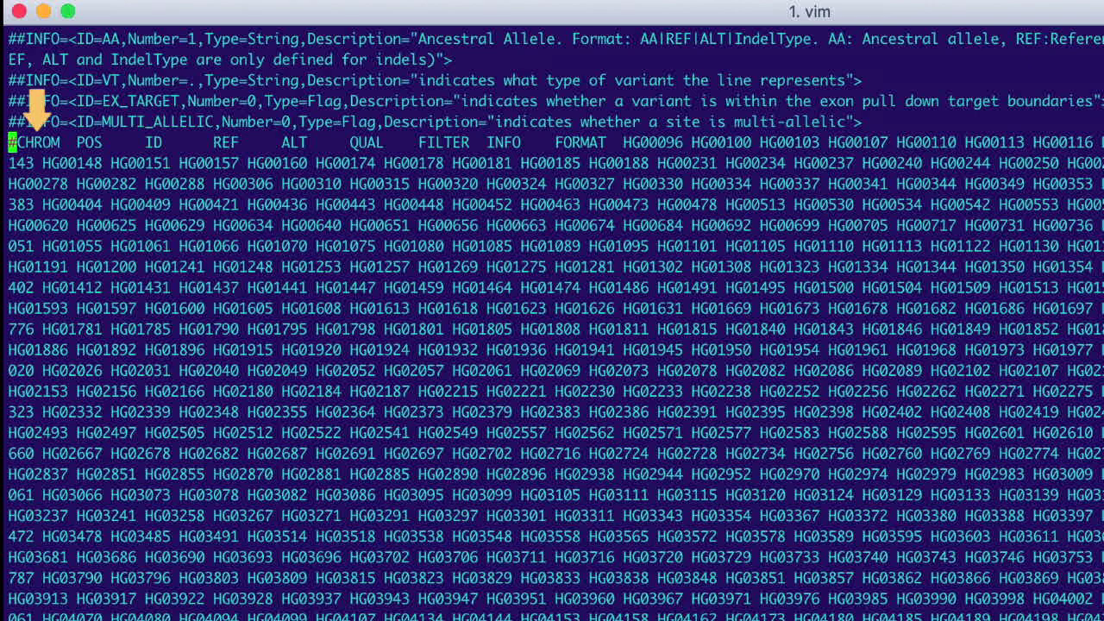
mouse_move(90, 118)
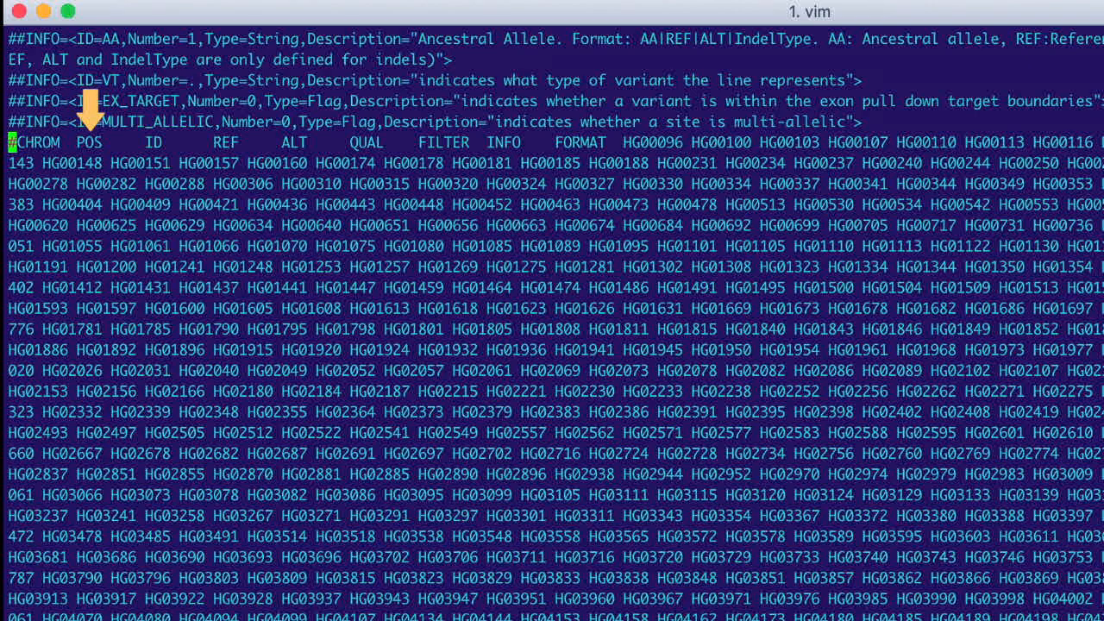
mouse_move(153, 112)
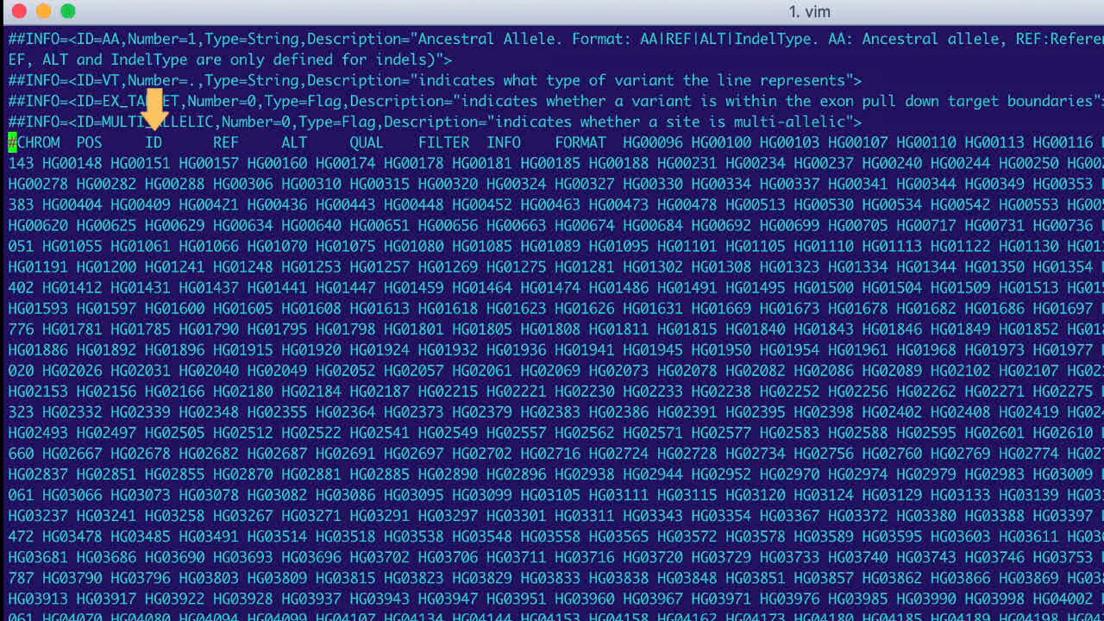
mouse_move(273, 112)
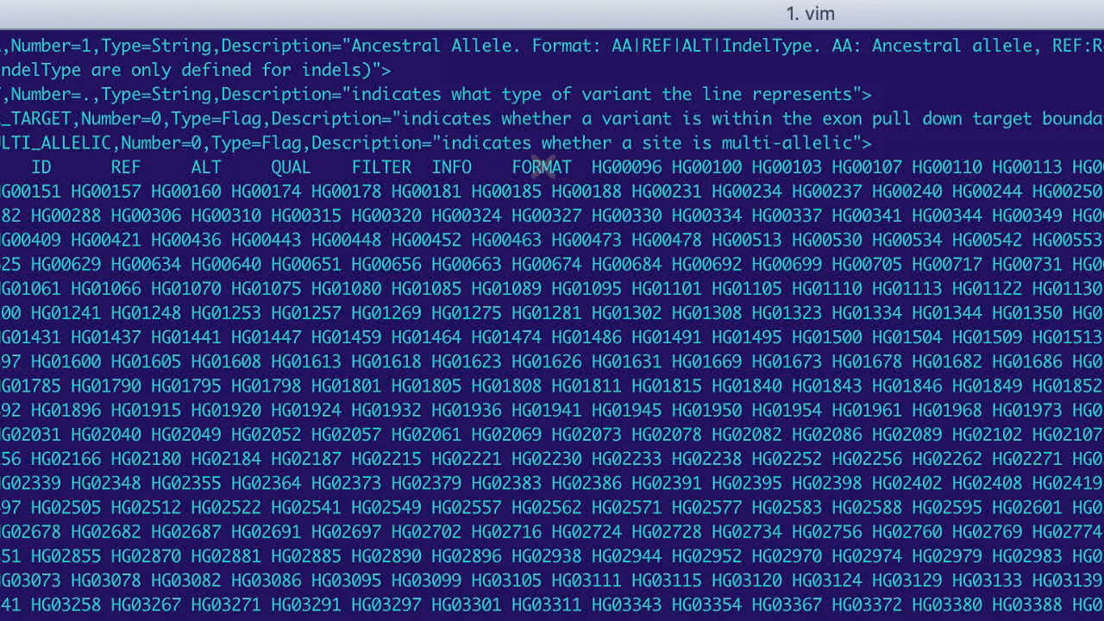
Scroll to the #CHROM column header line listing the fields and sample IDs
scroll("down", 3)
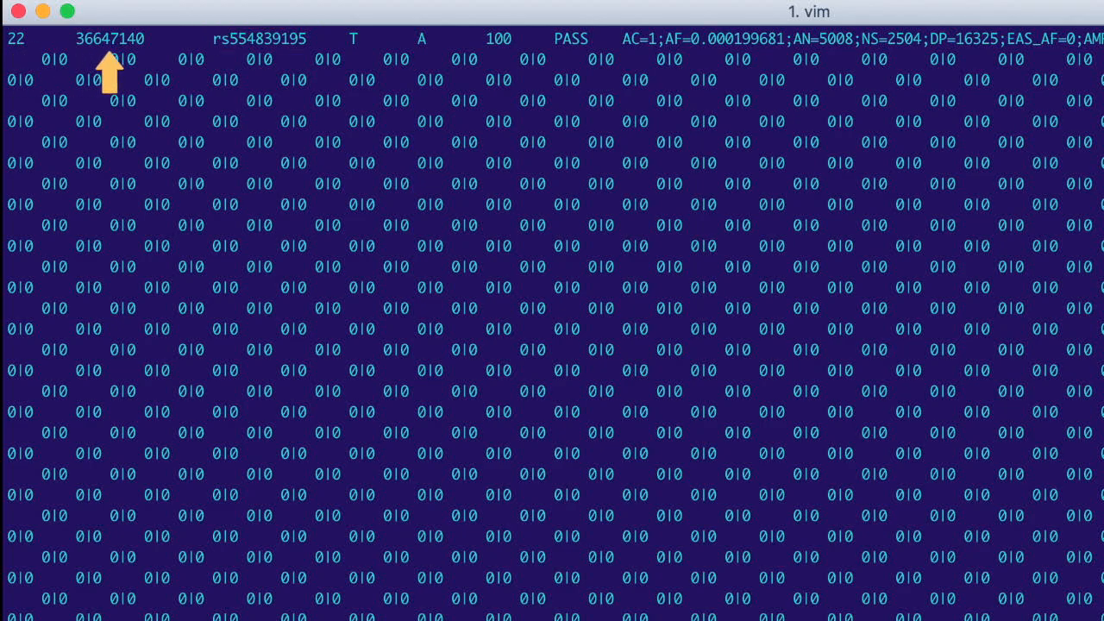
mouse_move(355, 72)
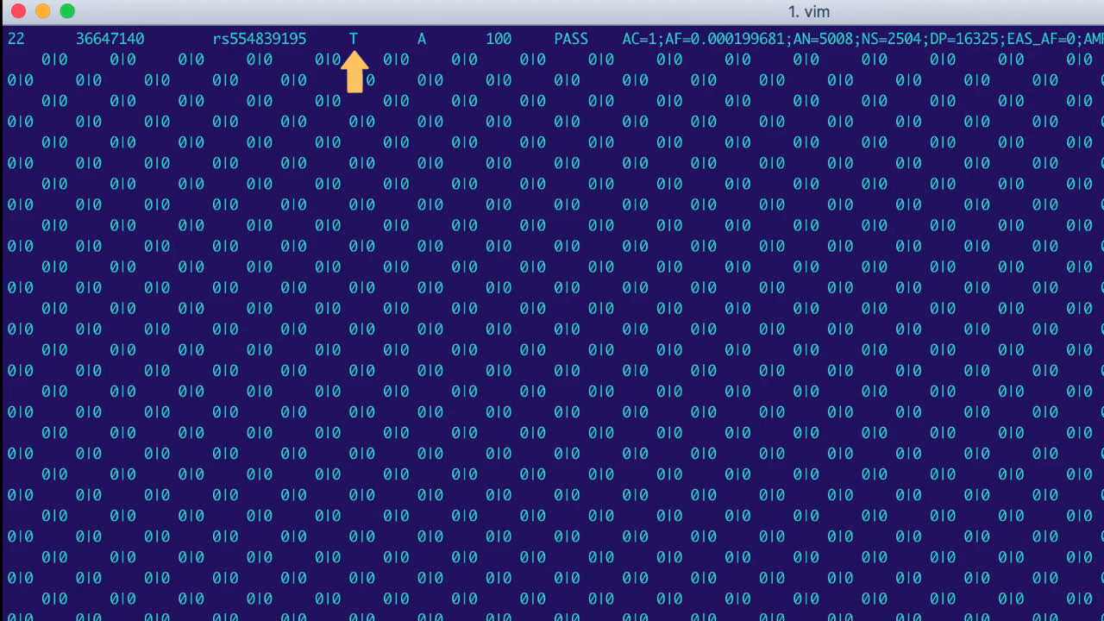
mouse_move(422, 73)
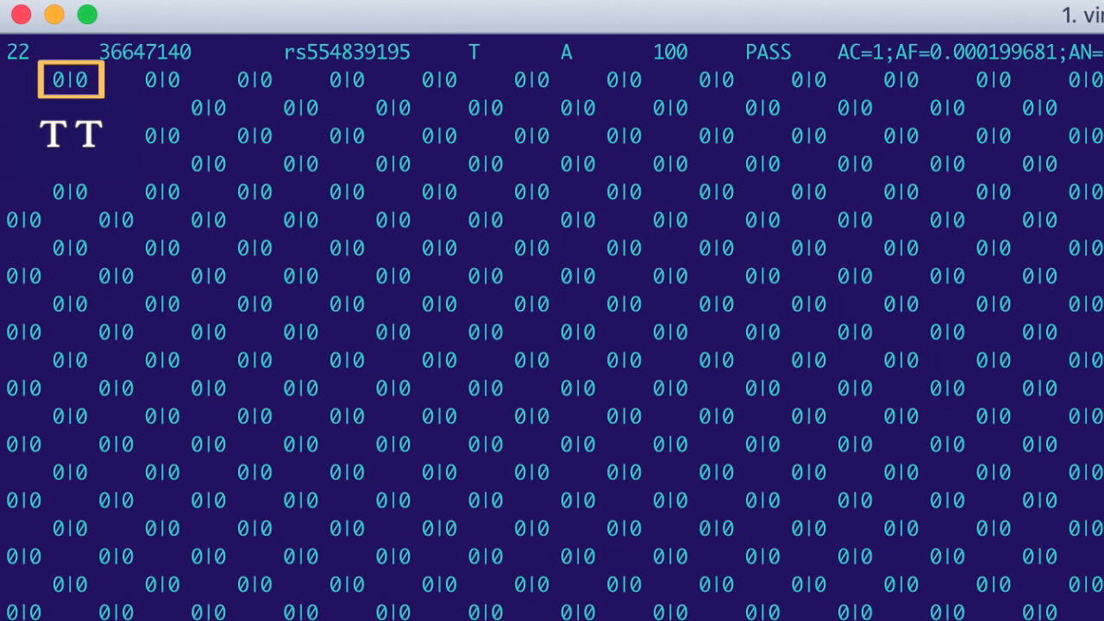
scroll("down", 3)
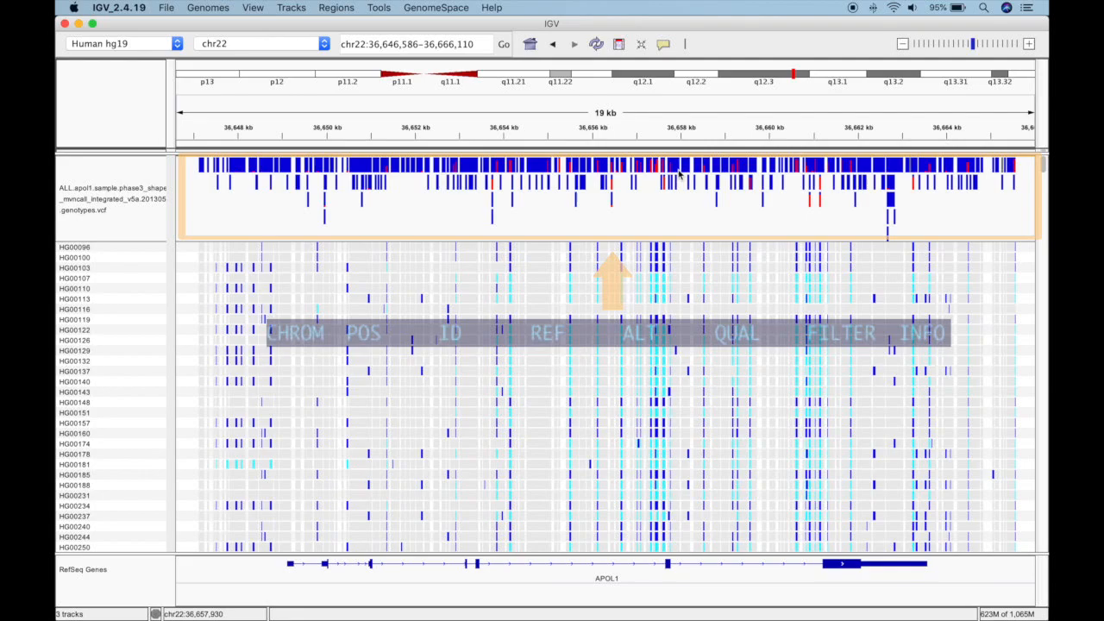
Zoom the APOL1 view in to about 1,393 bp of chr22 so reference bases appear
left_click(1028, 45)
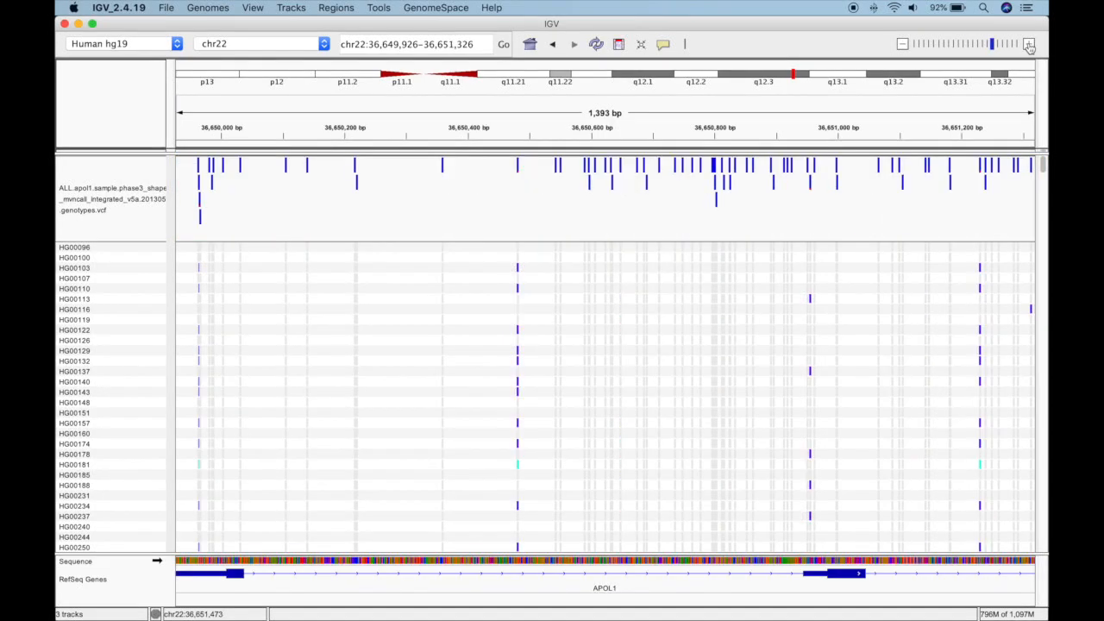
left_click(604, 190)
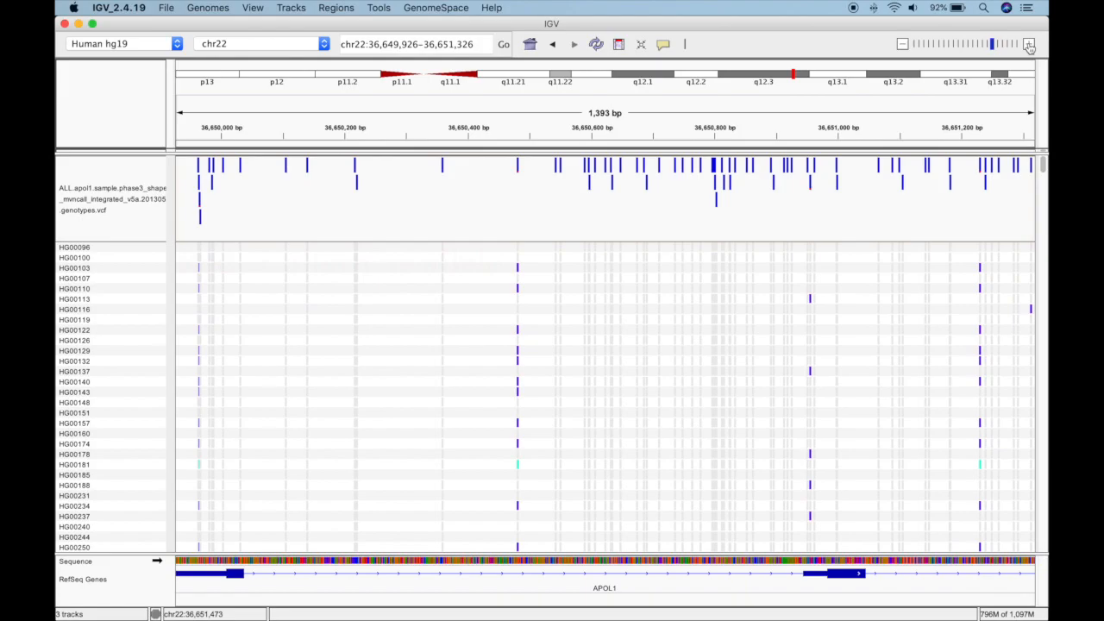
left_click(1029, 45)
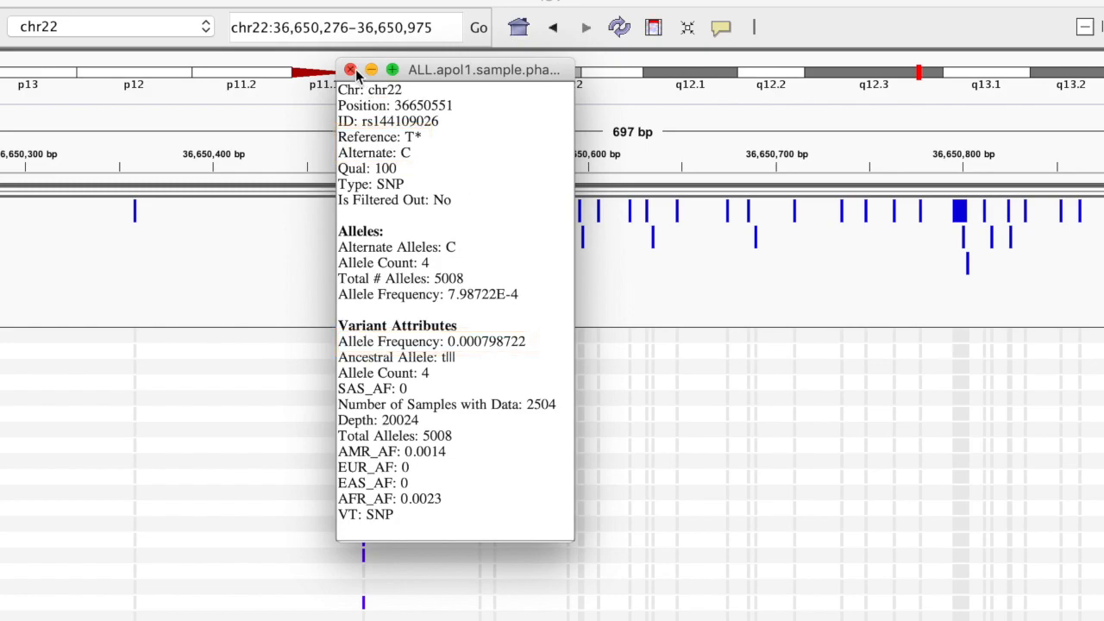
Show the popup for SNP rs144109026 at chr22:36650551 with allele counts and frequencies
left_click(351, 69)
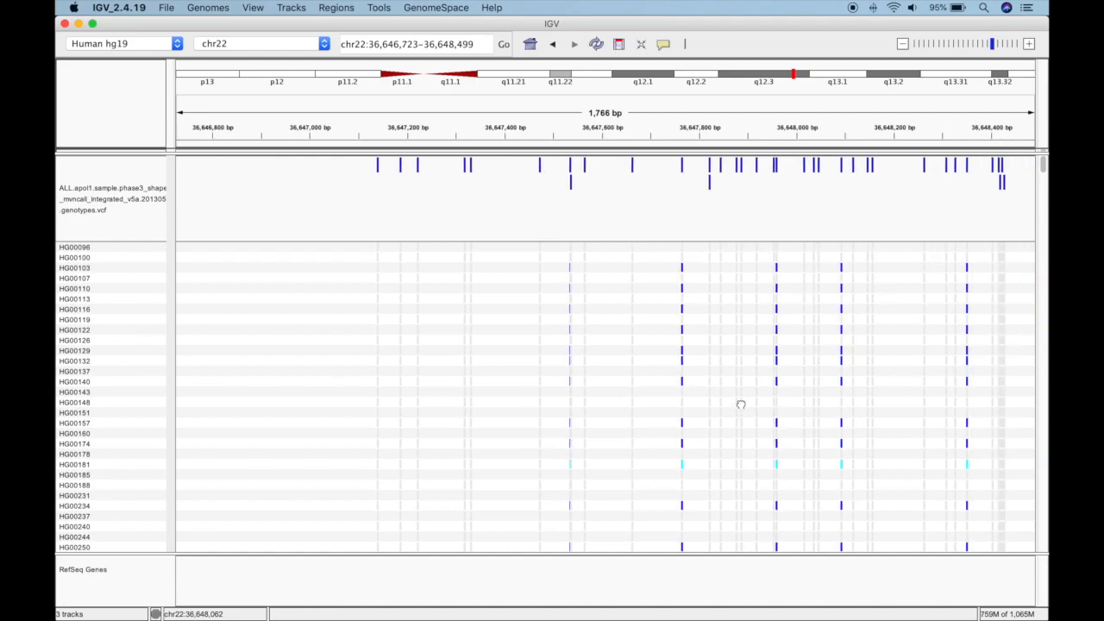
Zoom in twice to the 40 bp window chr22:36,647,120-36,647,159 around the lone variant
left_click(1028, 45)
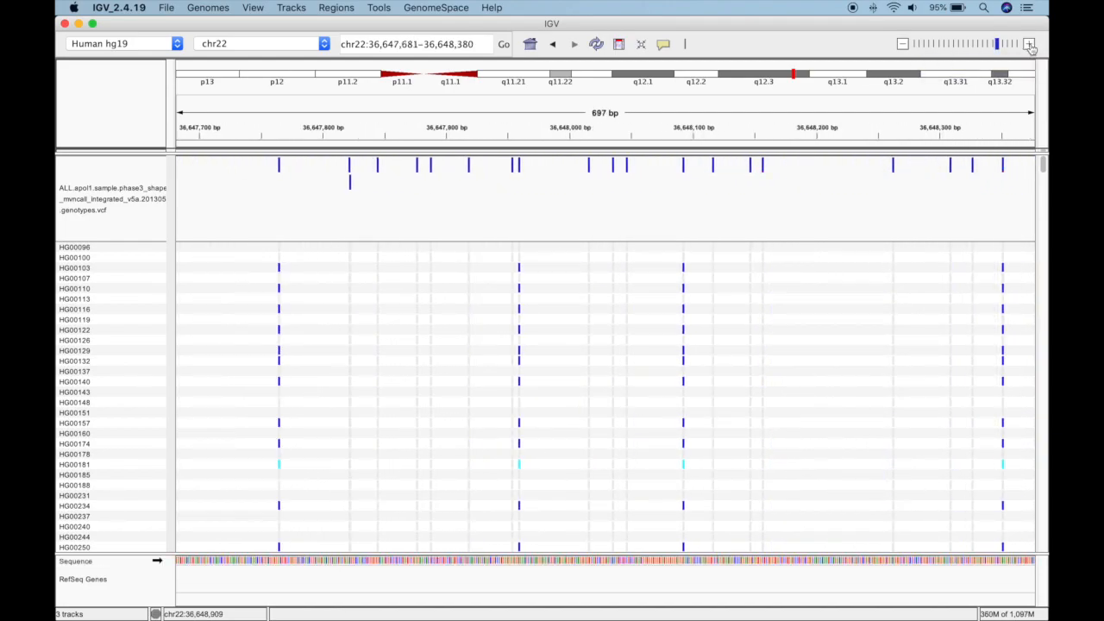
left_click(1031, 43)
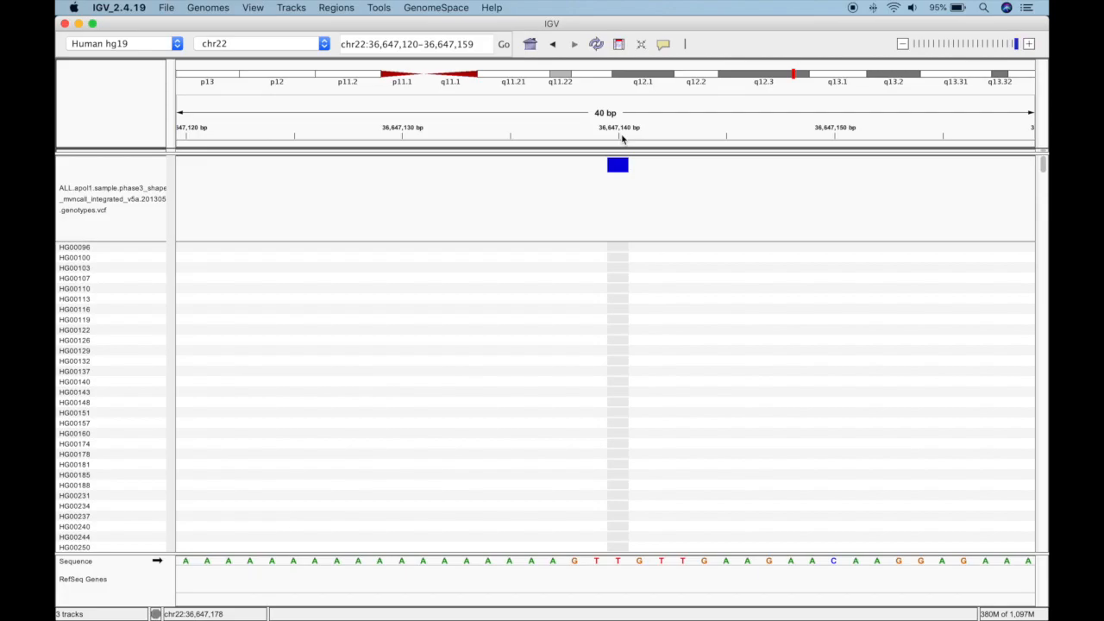
Show sample NA19776's heterozygous T|A genotype at rs554839195, then jump to the next variant site
left_click(618, 166)
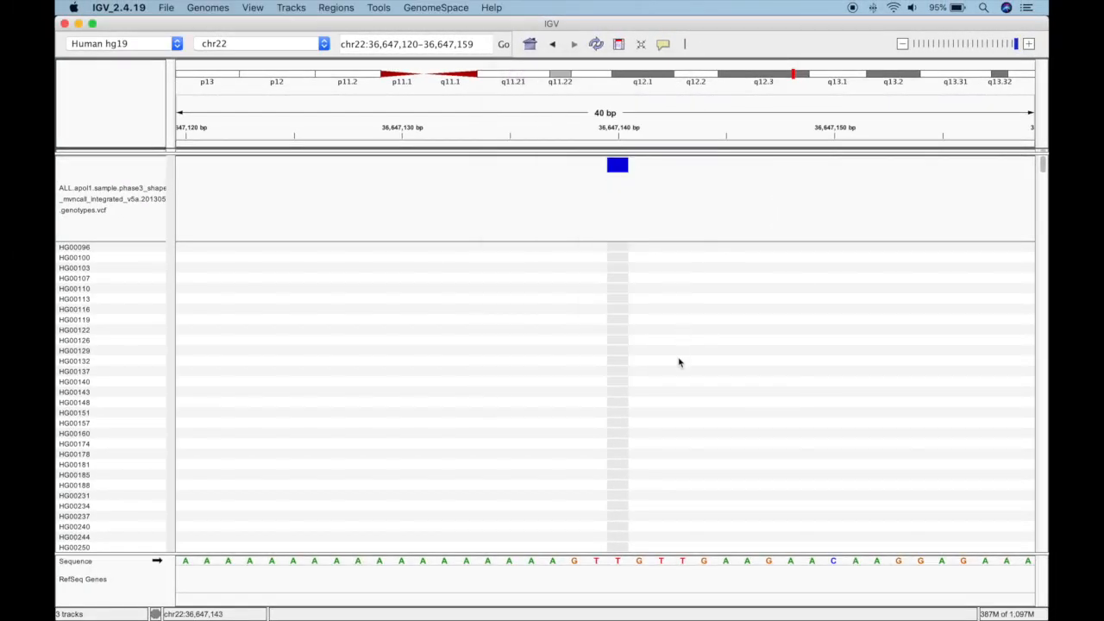
scroll("down", 3)
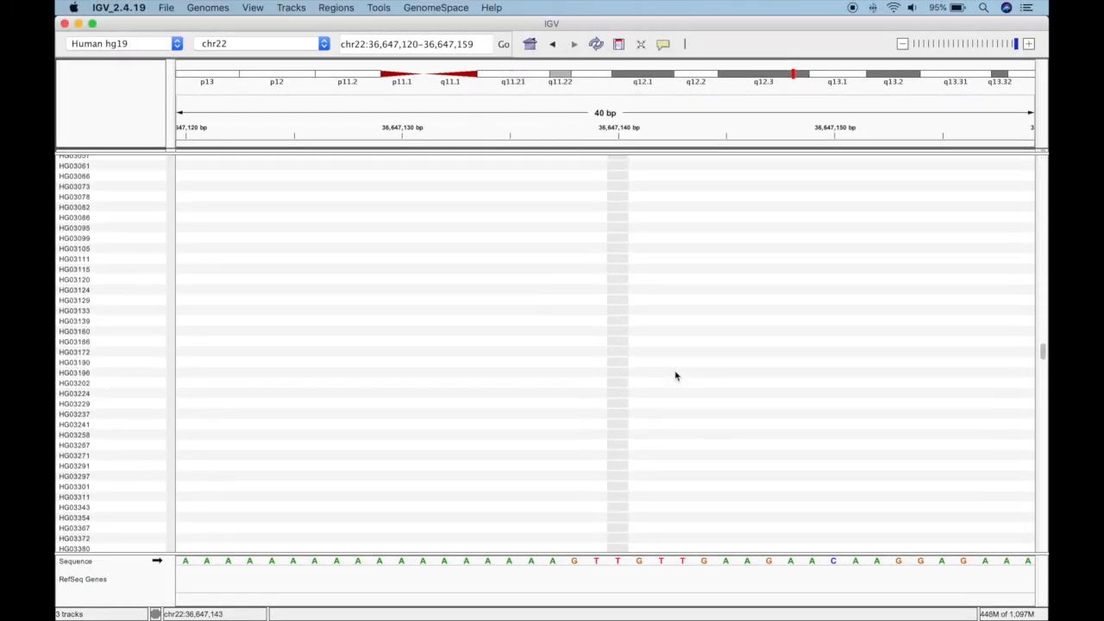
scroll("down", 3)
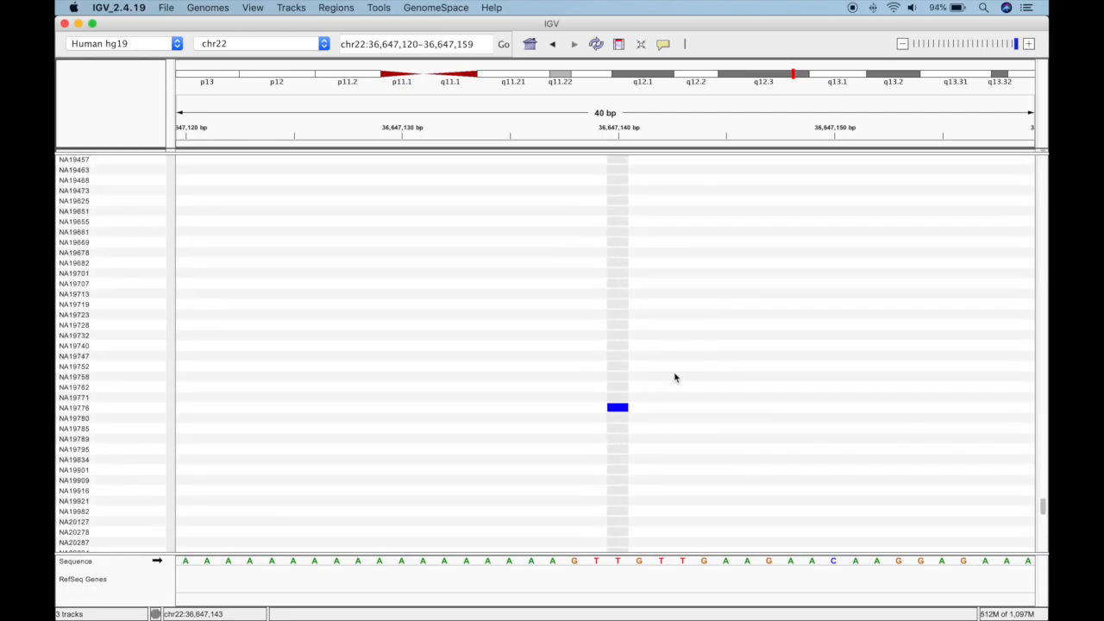
left_click(618, 407)
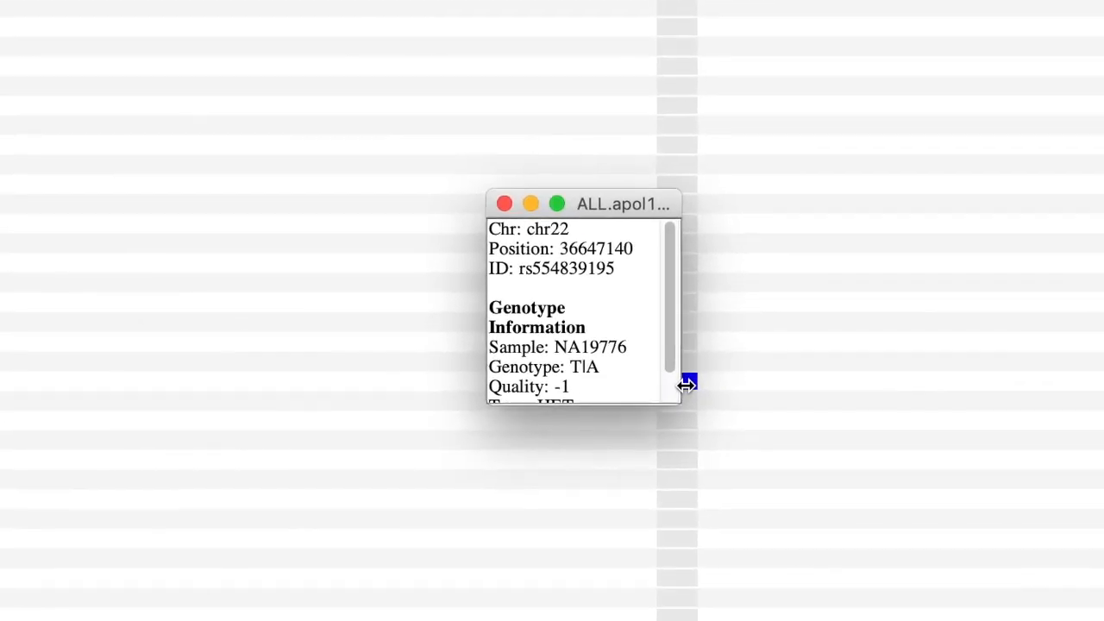
double_click(585, 365)
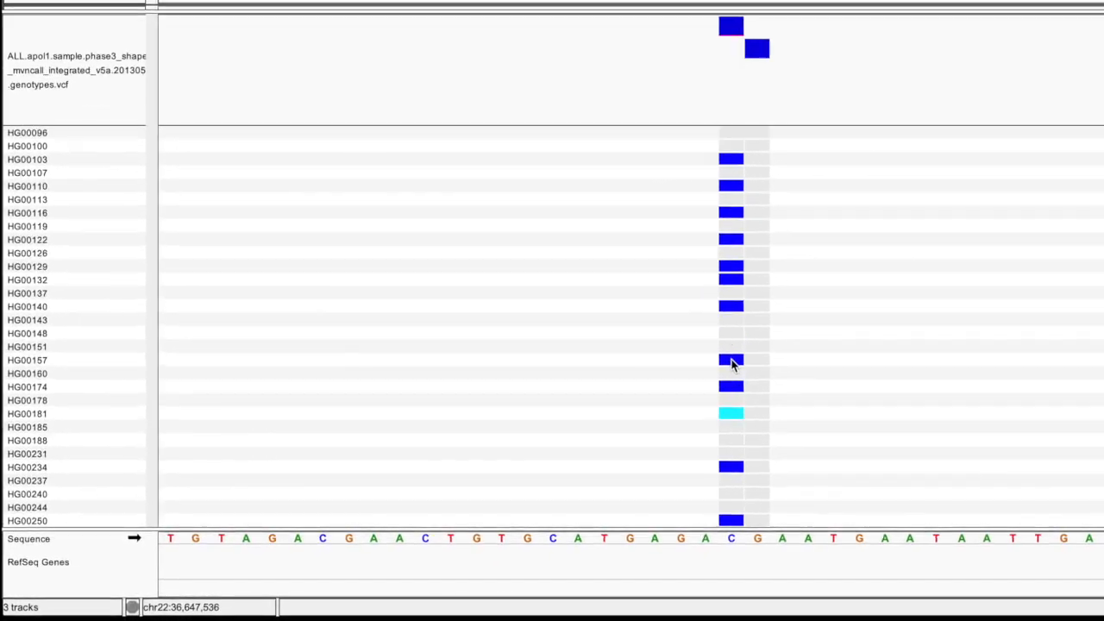
left_click(732, 360)
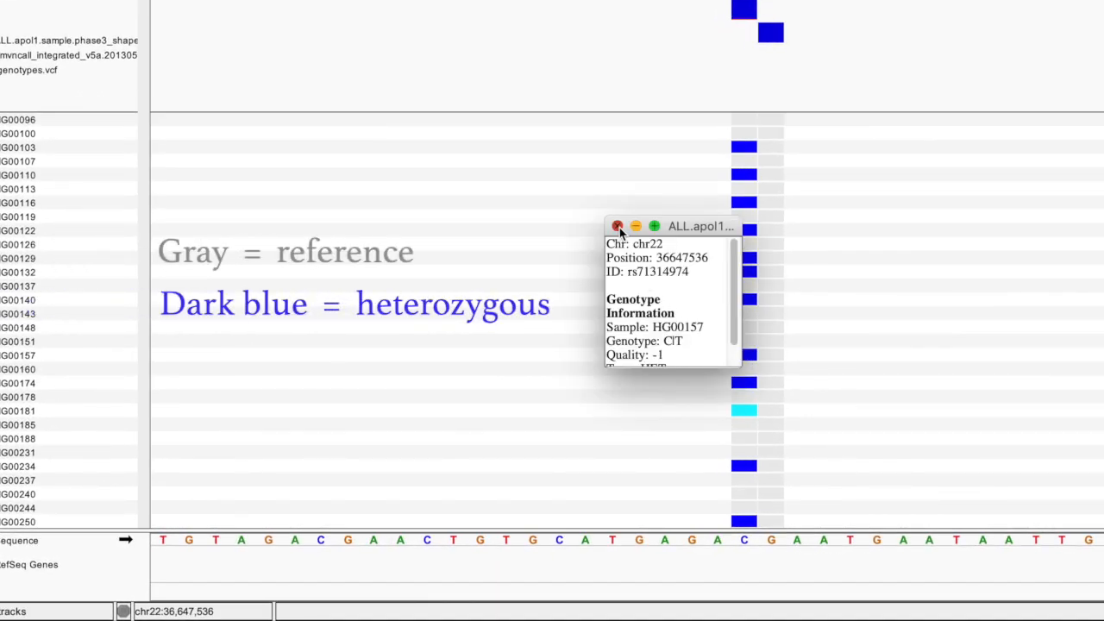
left_click(743, 411)
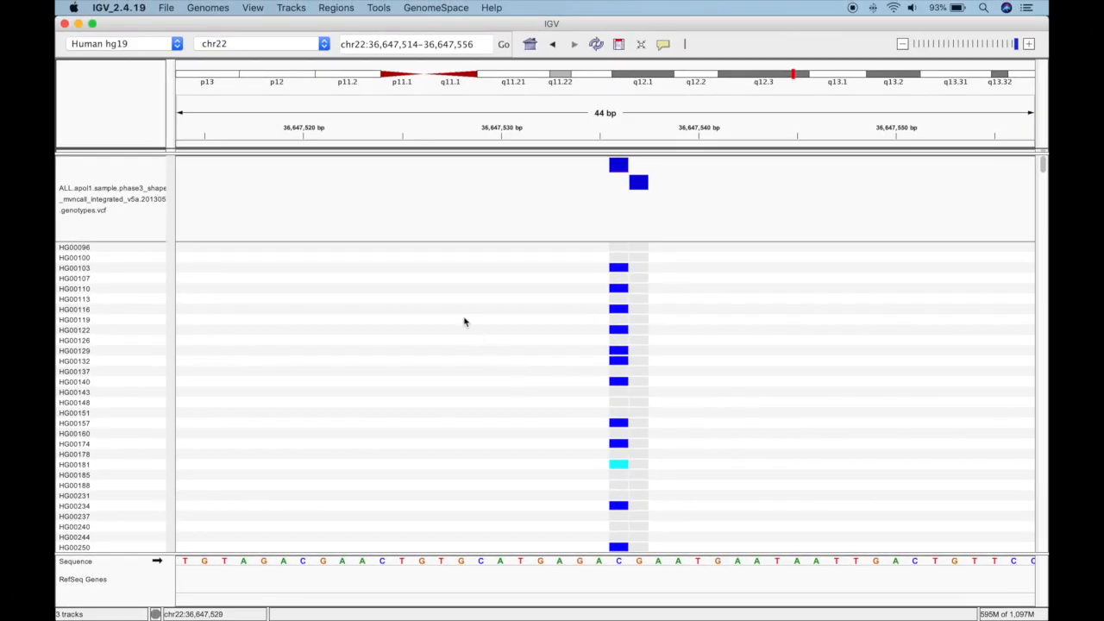
In Variants preferences, set the heterozygous genotype colour to purple and apply it
left_click(252, 6)
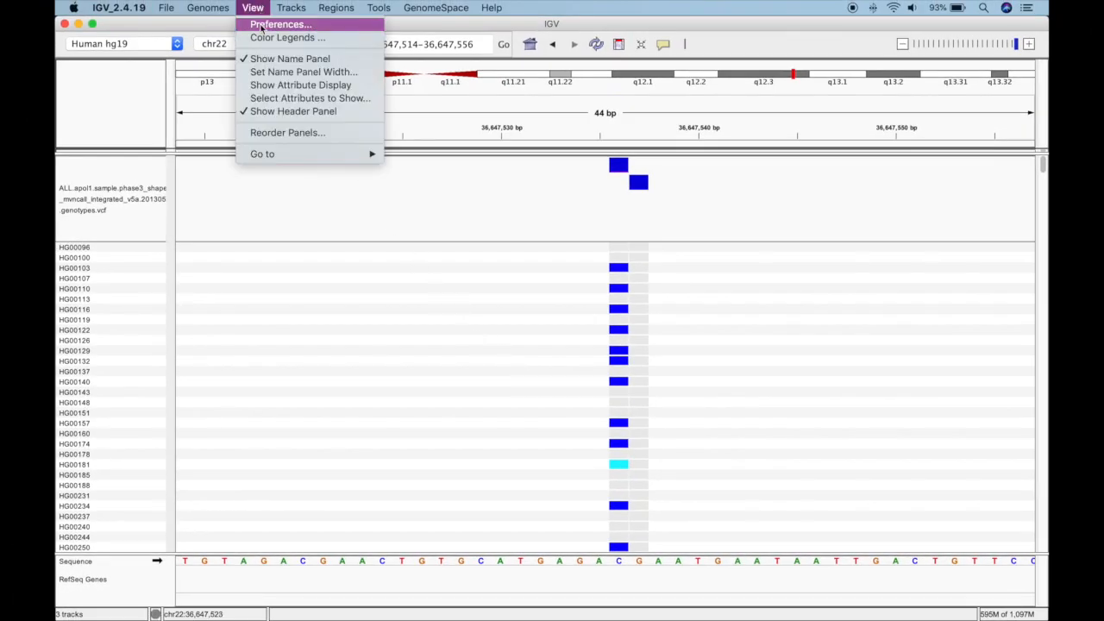
left_click(278, 24)
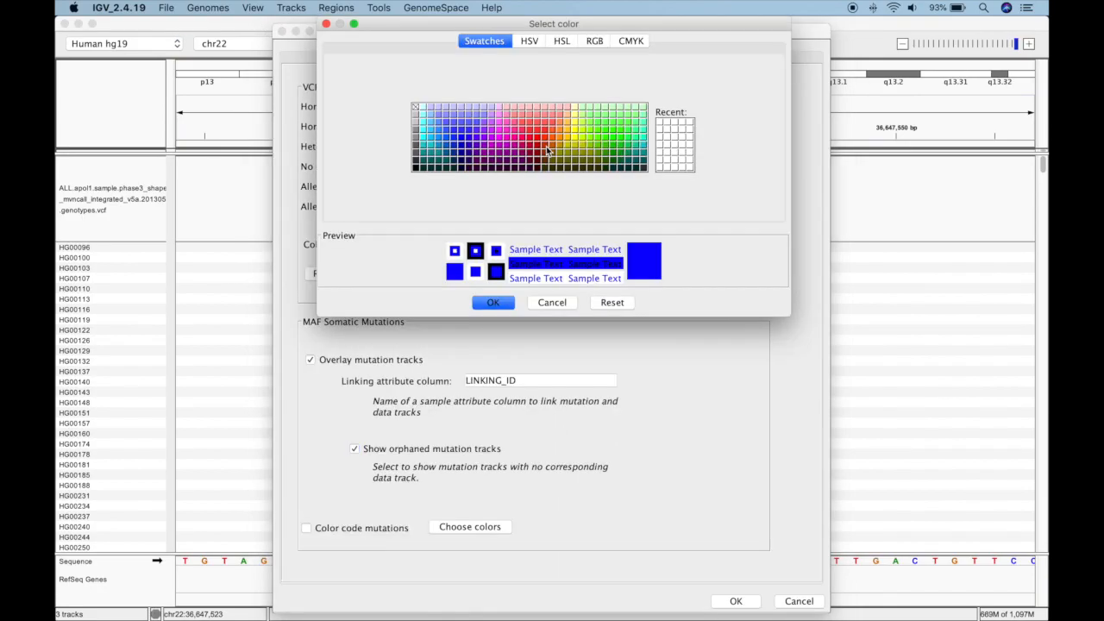
left_click(476, 138)
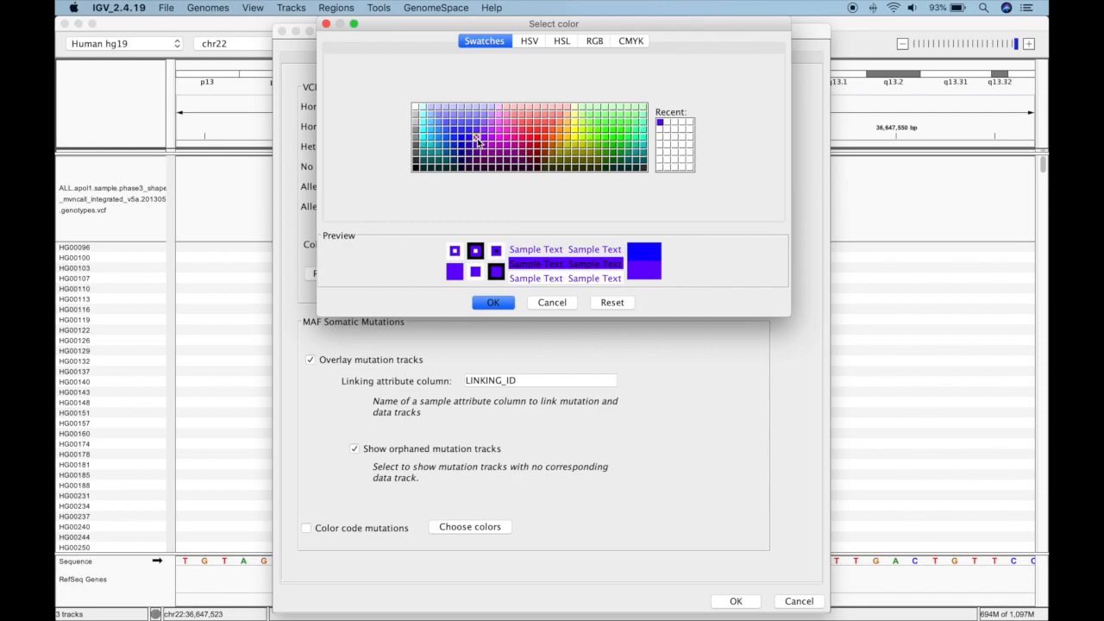
left_click(494, 302)
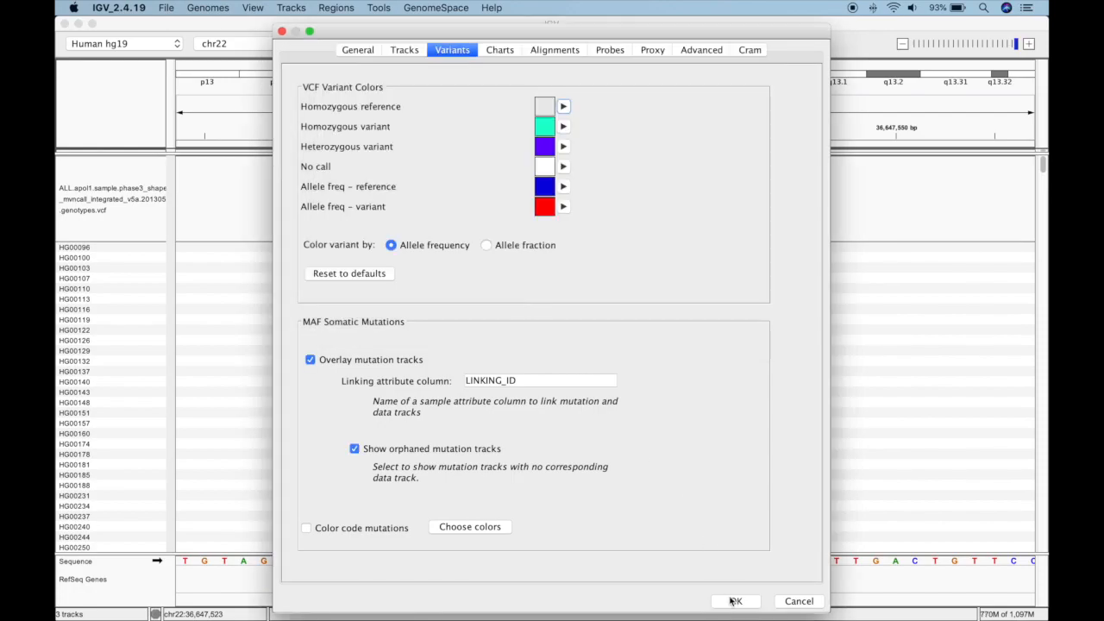
left_click(735, 601)
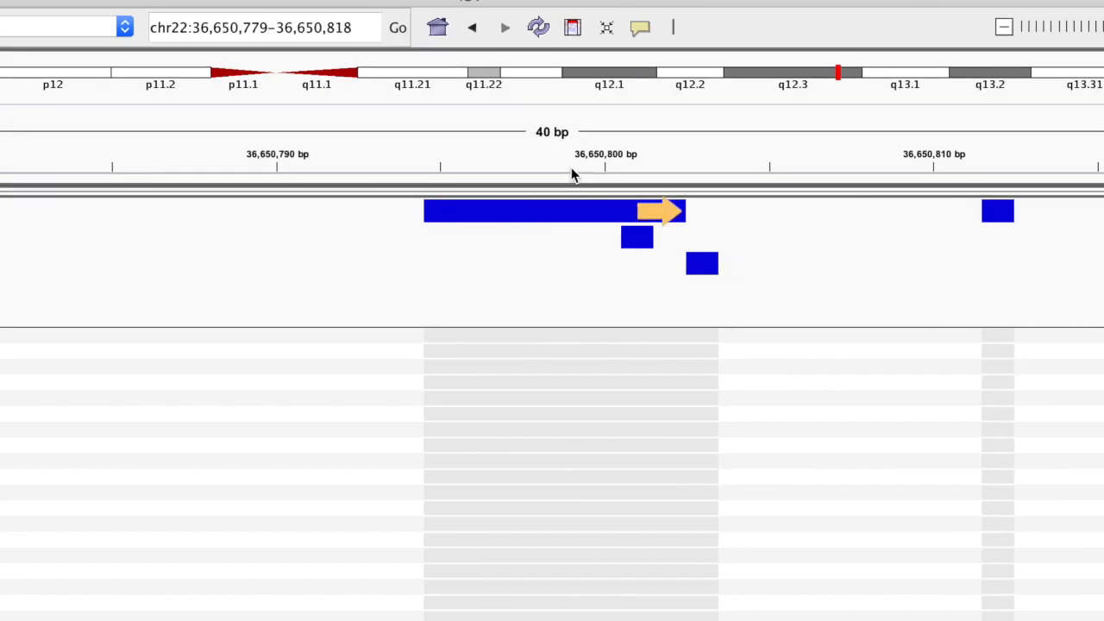
left_click(552, 210)
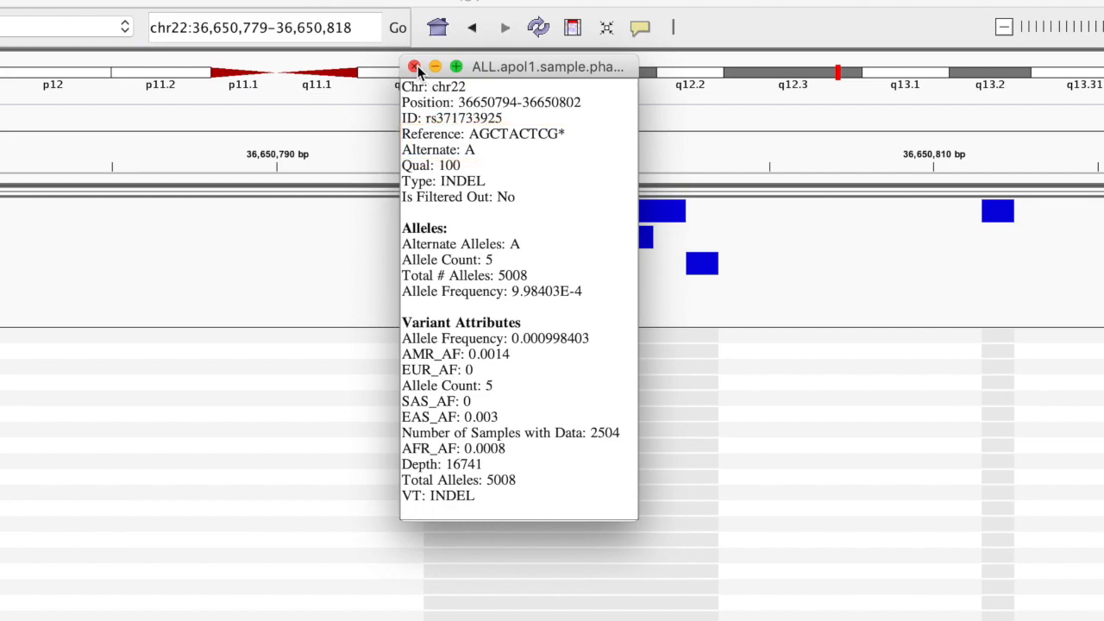
left_click(414, 66)
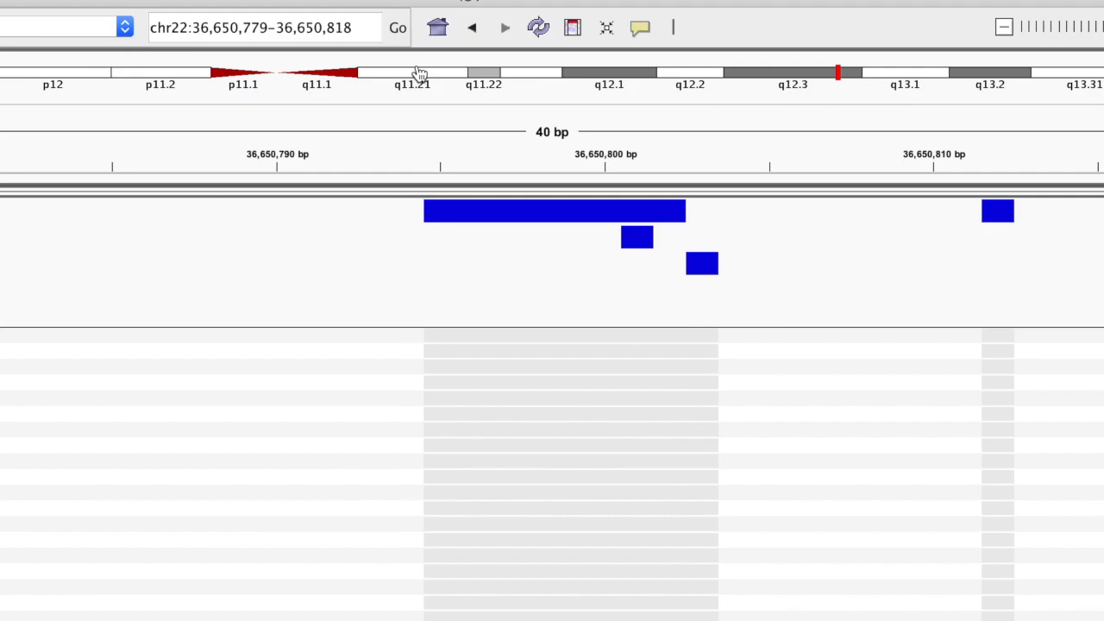